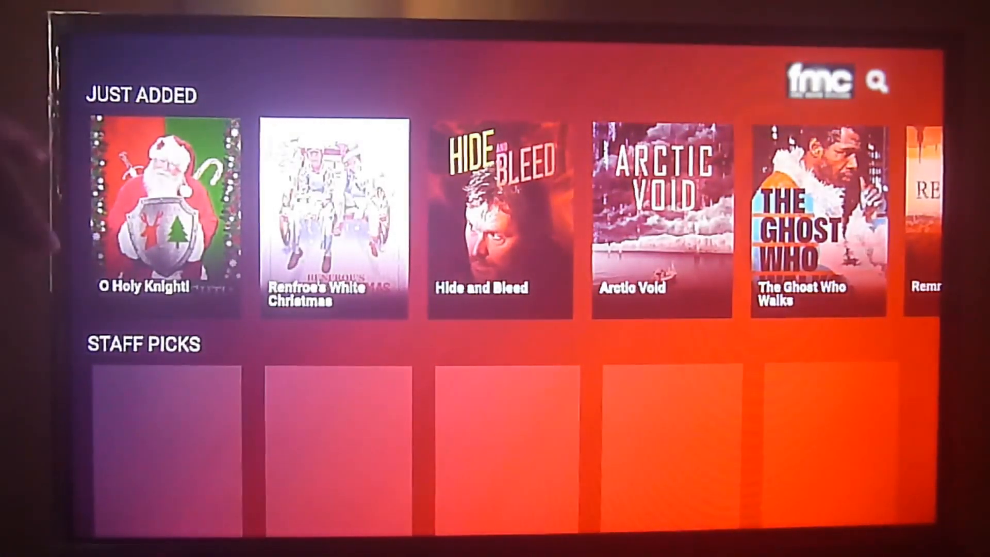
Select O Holy Knight! in Just Added, then browse down past Staff Picks, Action and Martial Arts
click(163, 208)
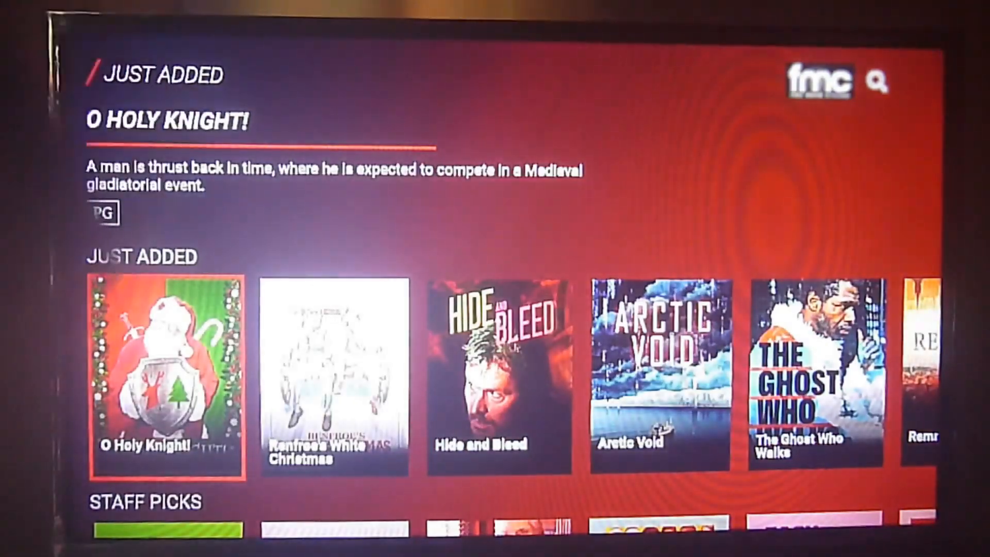
scroll(down, 3)
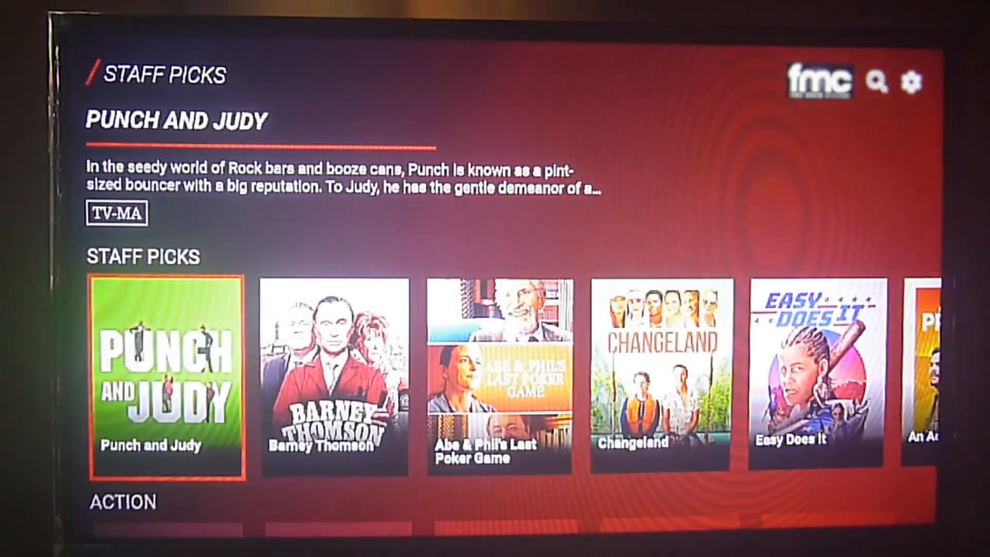
scroll(down, 3)
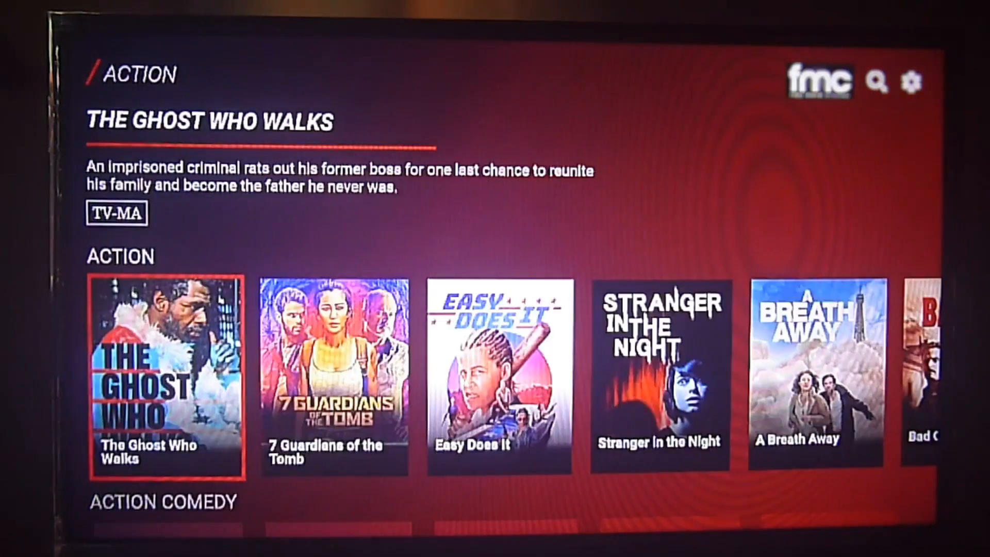
scroll(down, 3)
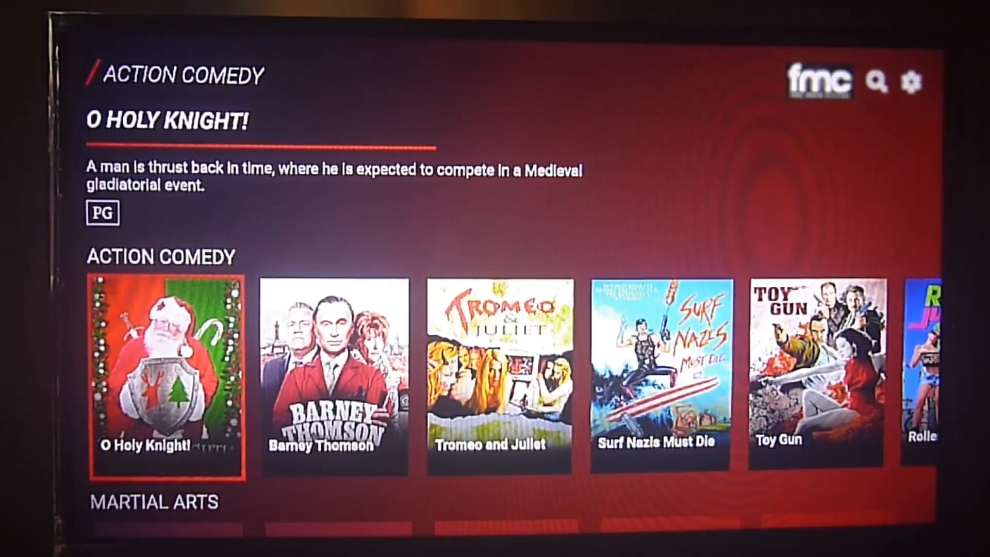
scroll(down, 3)
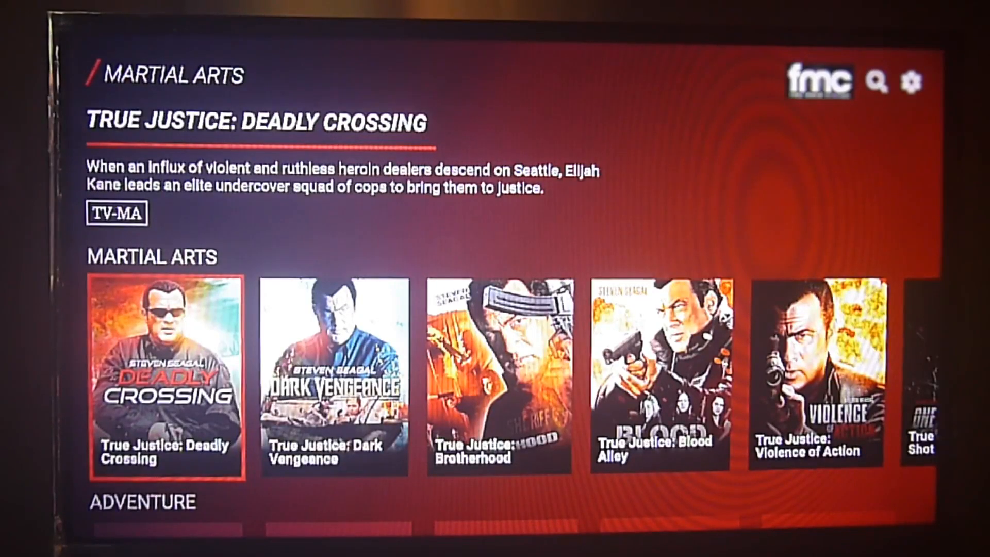
scroll(down, 3)
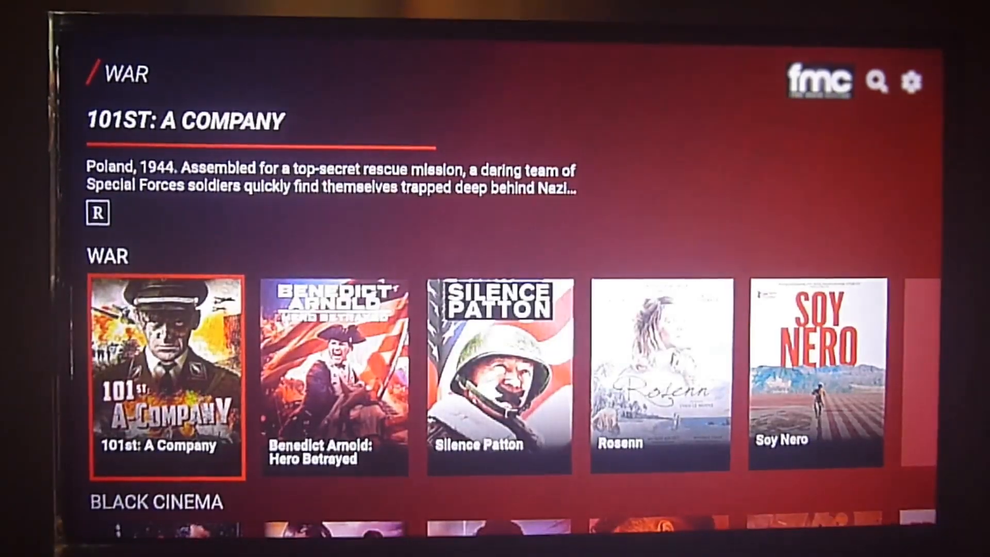
Scroll the War row past Belle and Sebastian, 1944 and Game of Aces, then drop to Black Cinema
scroll(right, 3)
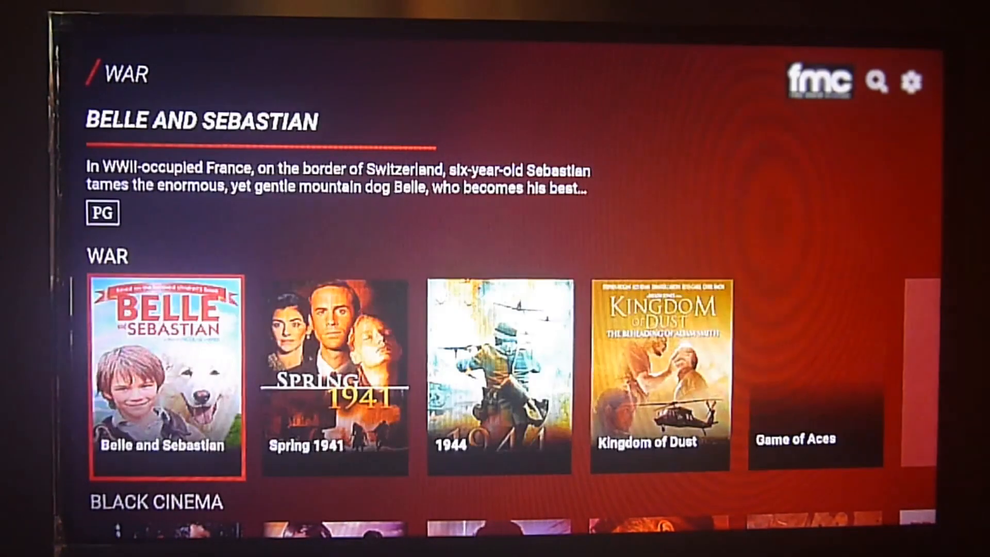
scroll(right, 3)
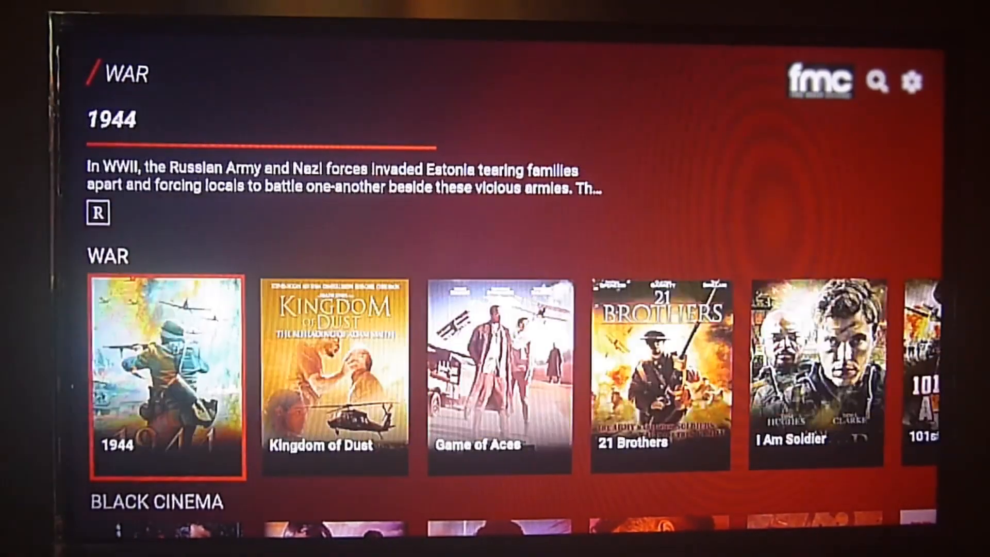
scroll(right, 3)
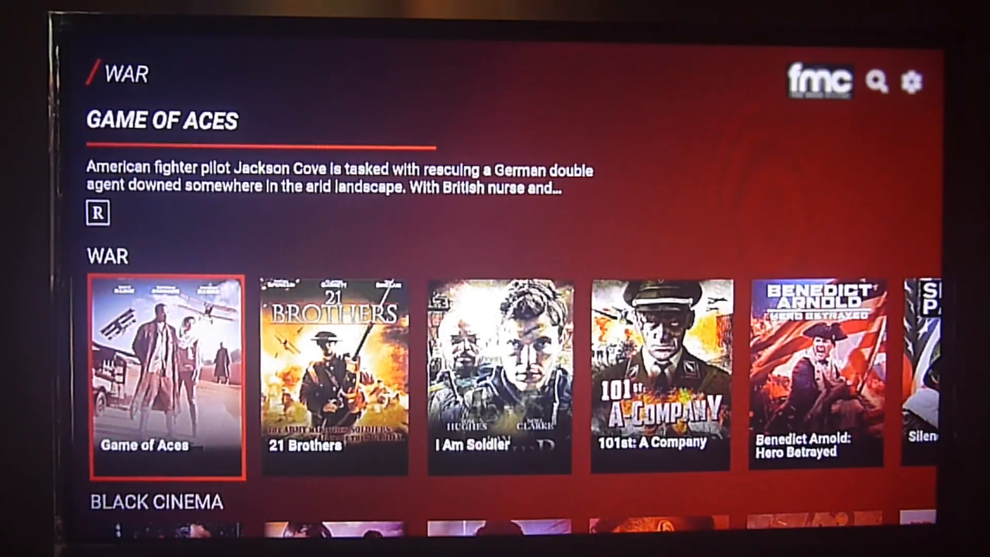
scroll(down, 3)
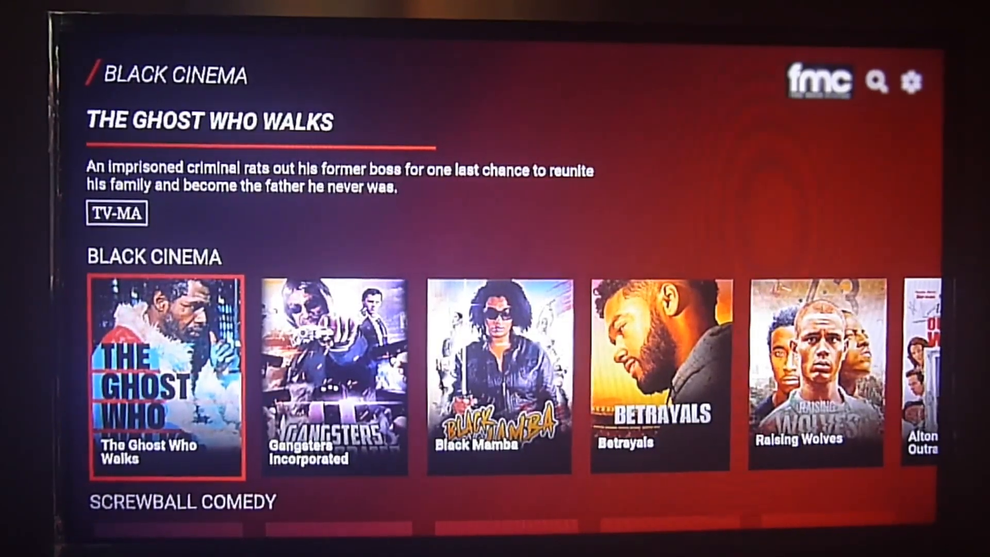
Browse down past Classic Thriller, Comedy, Pride, Comedy Drama and Standup to the Crime row
scroll(down, 3)
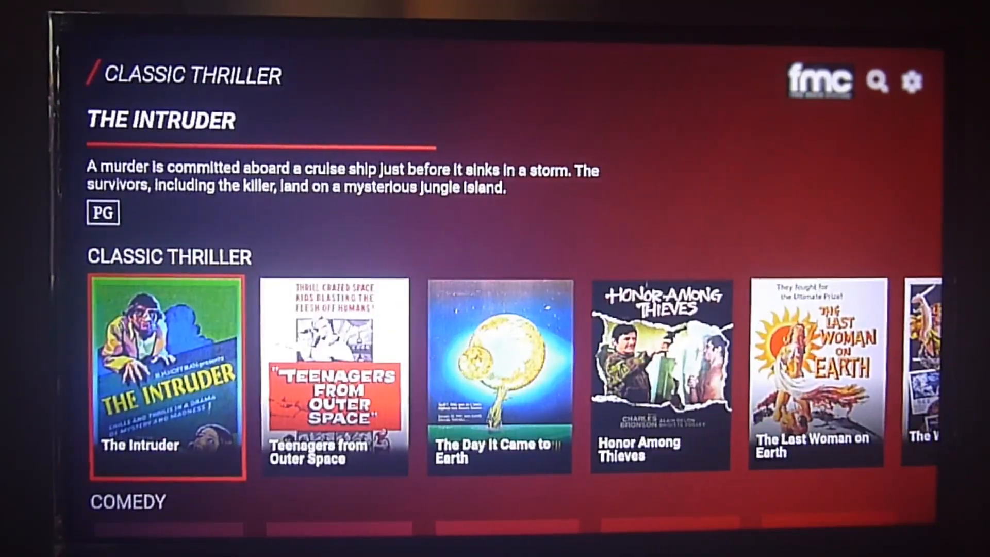
scroll(down, 3)
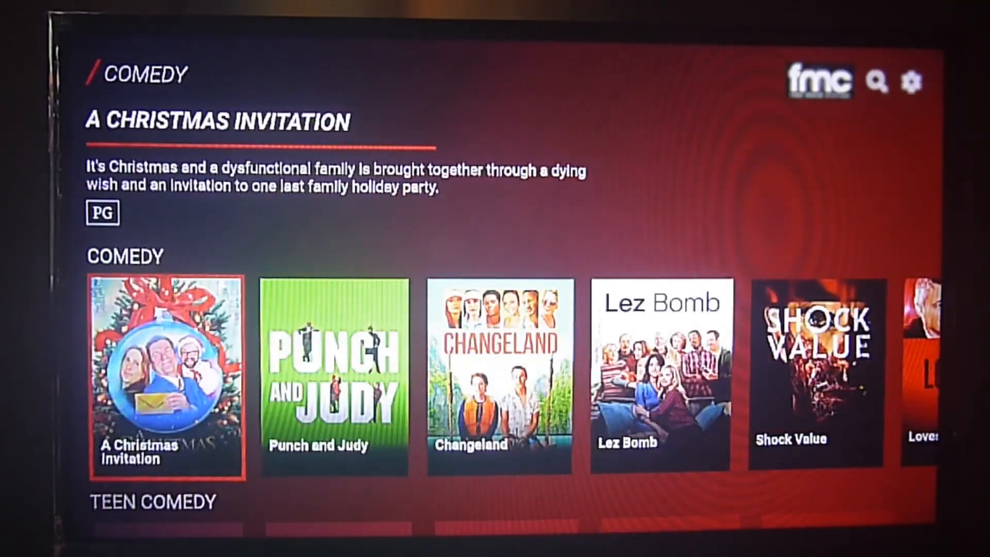
scroll(down, 3)
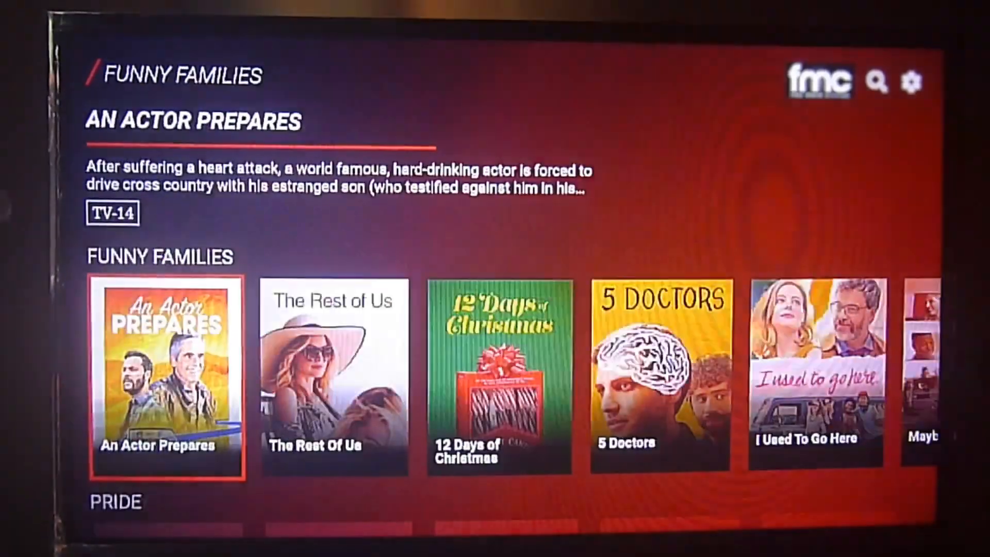
scroll(down, 3)
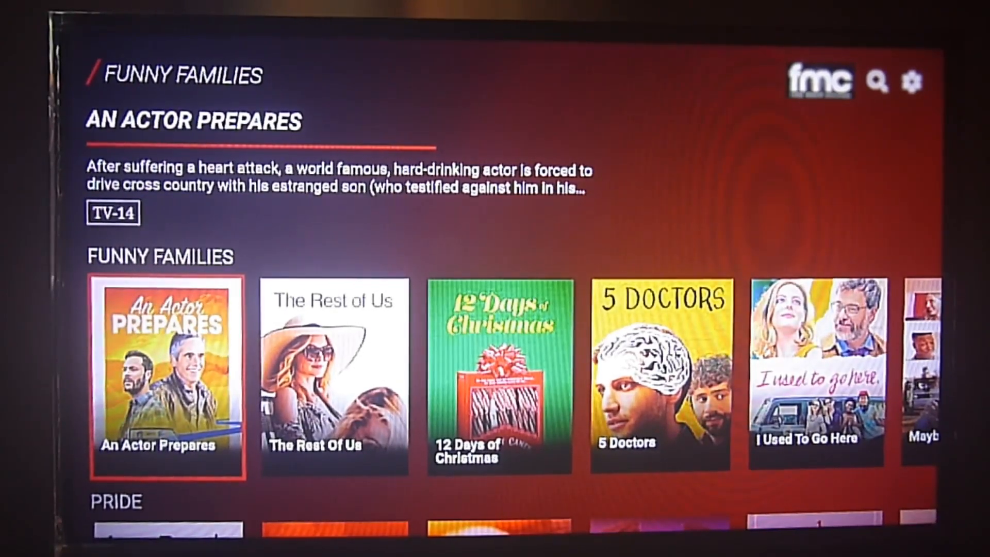
scroll(down, 3)
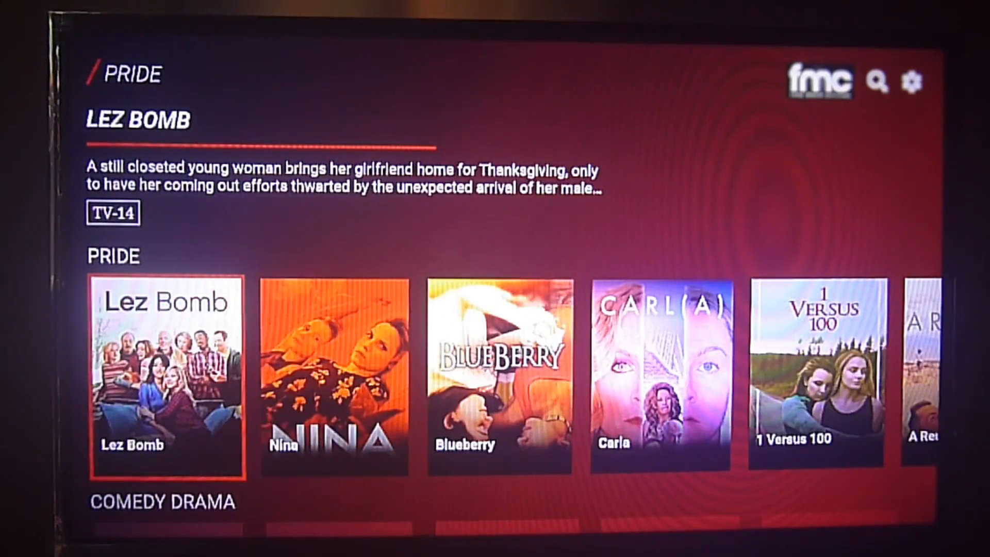
scroll(down, 3)
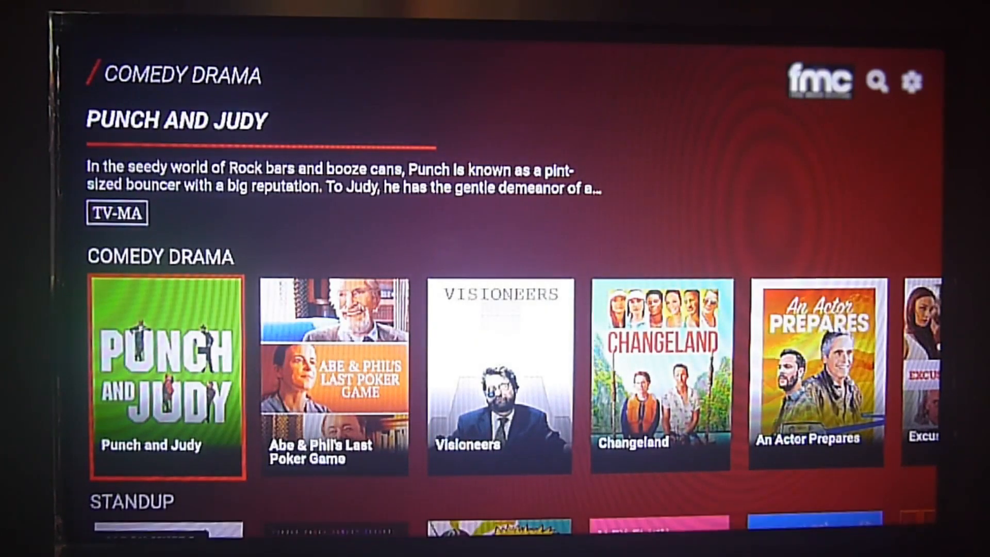
scroll(down, 3)
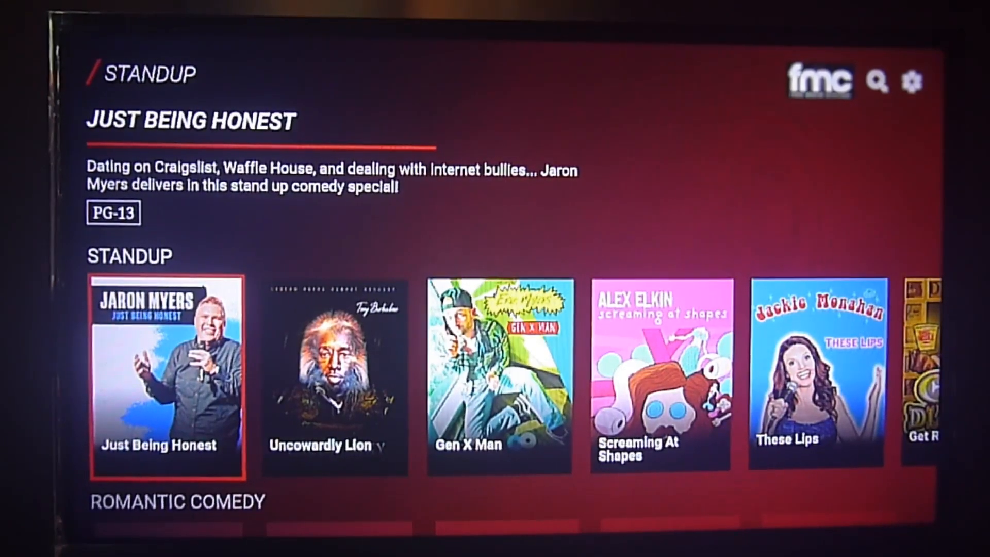
scroll(down, 3)
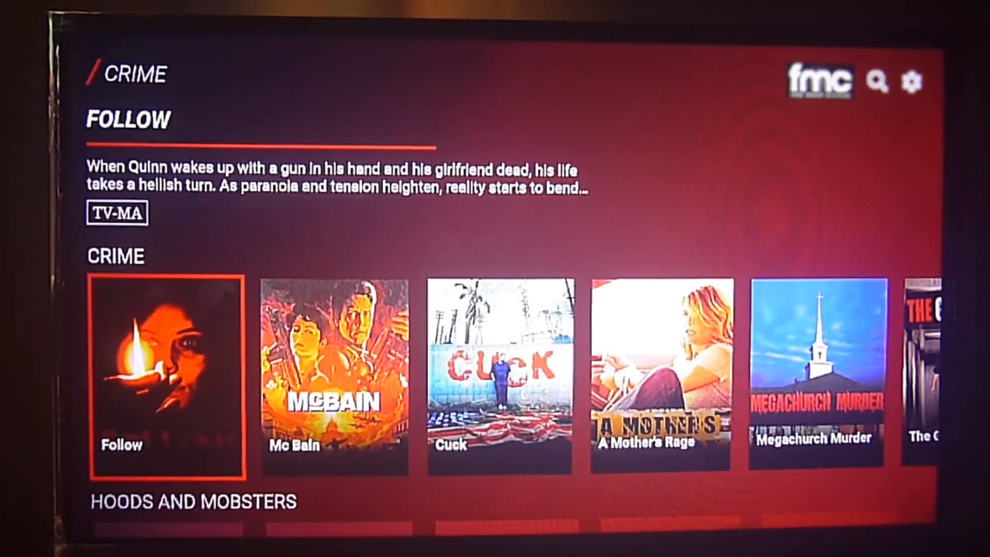
Move right along the Crime row past Mc Bain to highlight Dark Crimes
scroll(right, 3)
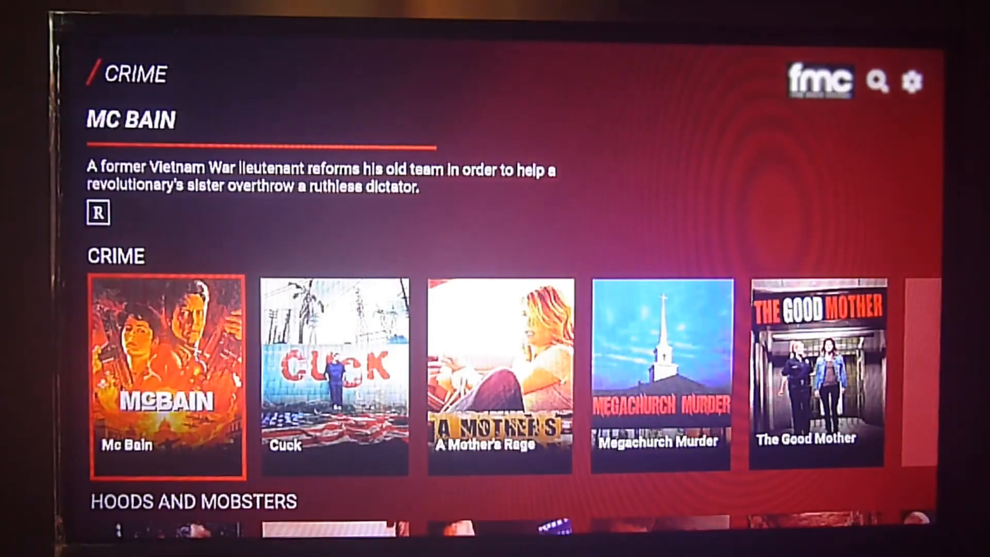
scroll(right, 3)
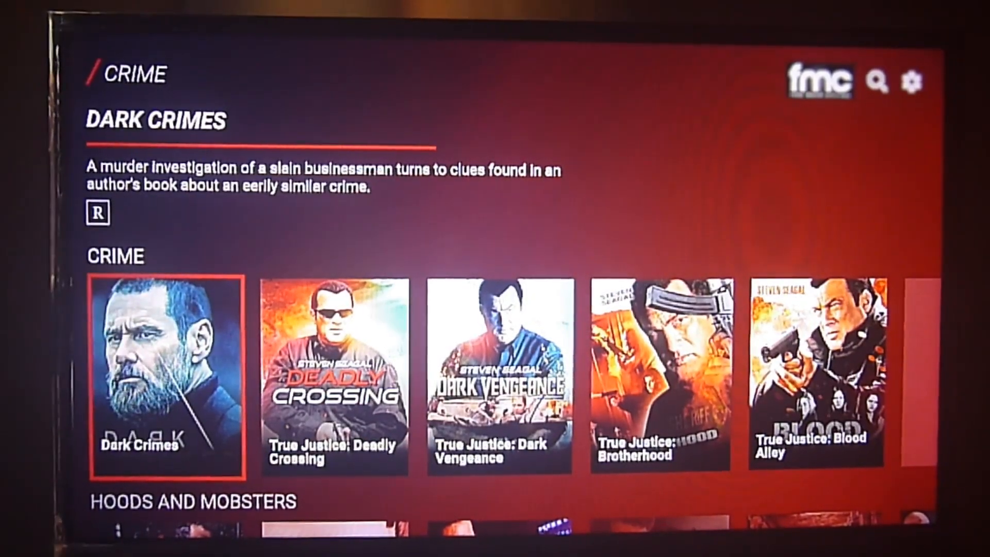
Select the Dark Crimes poster to show its synopsis, credits and Watch Now button
click(166, 376)
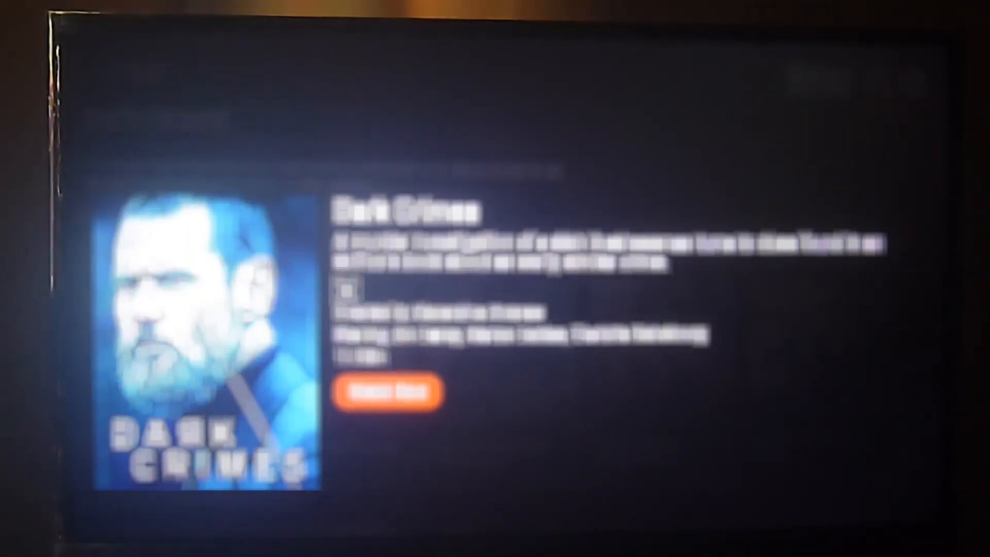